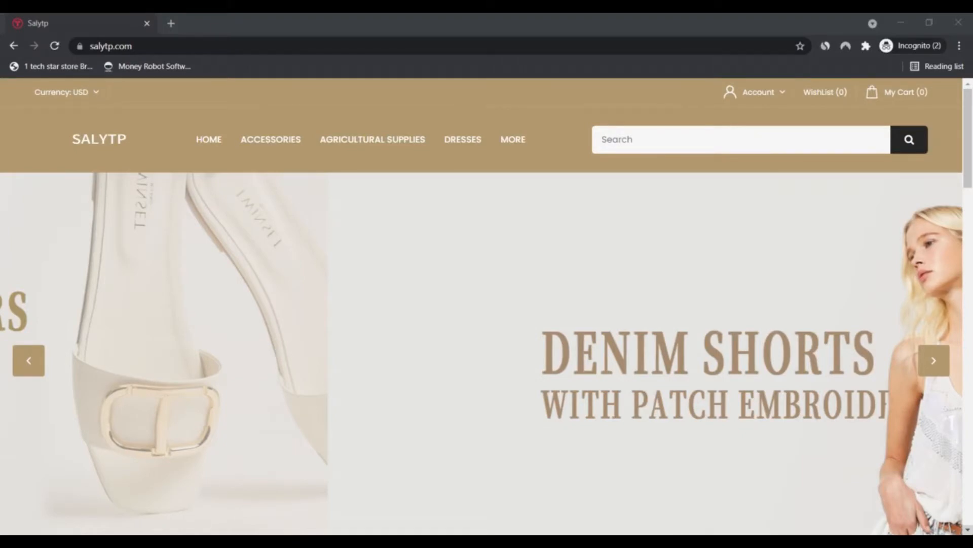
Advance the hero banner two slides until the denim shorts promotion returns
{"action": "left_click", "coordinate": [934, 360]}
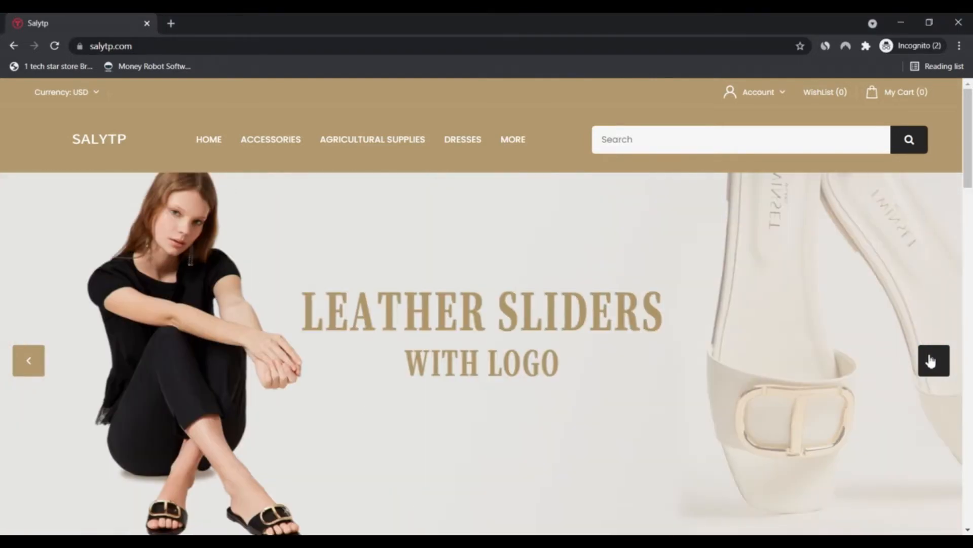
{"action": "left_click", "coordinate": [934, 360]}
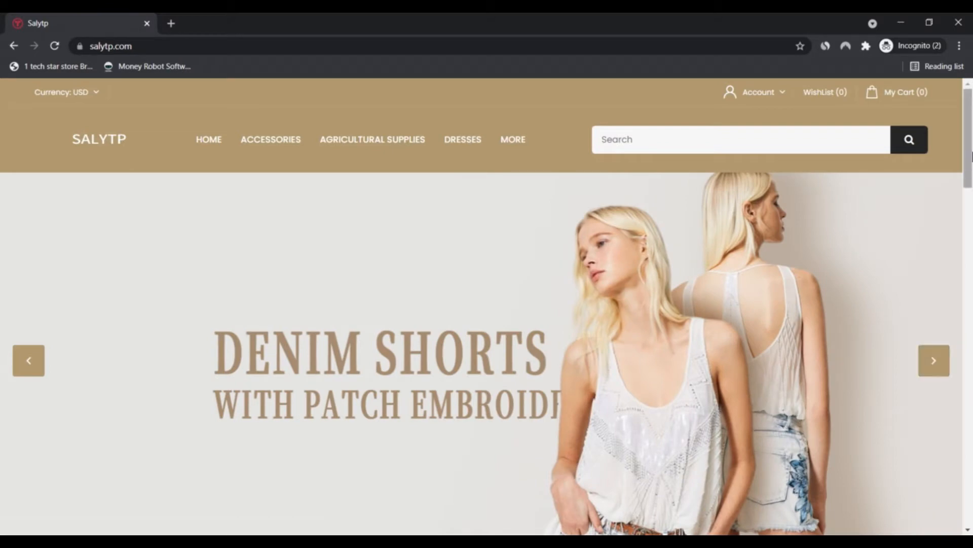
Scroll down the homepage past Top Products and the lamp banners to New Arrivals
{"action": "scroll", "scroll_direction": "down", "scroll_amount": 3}
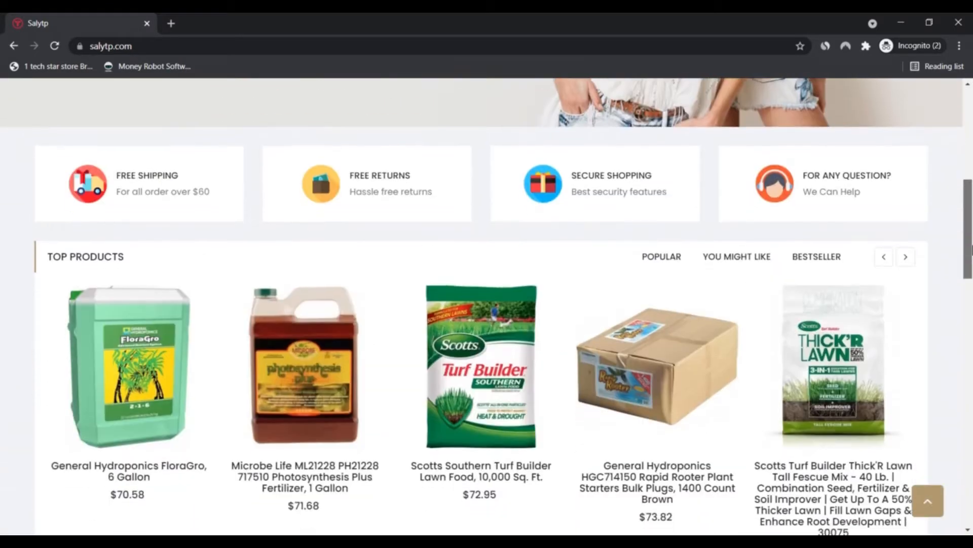
{"action": "scroll", "scroll_direction": "down", "scroll_amount": 3}
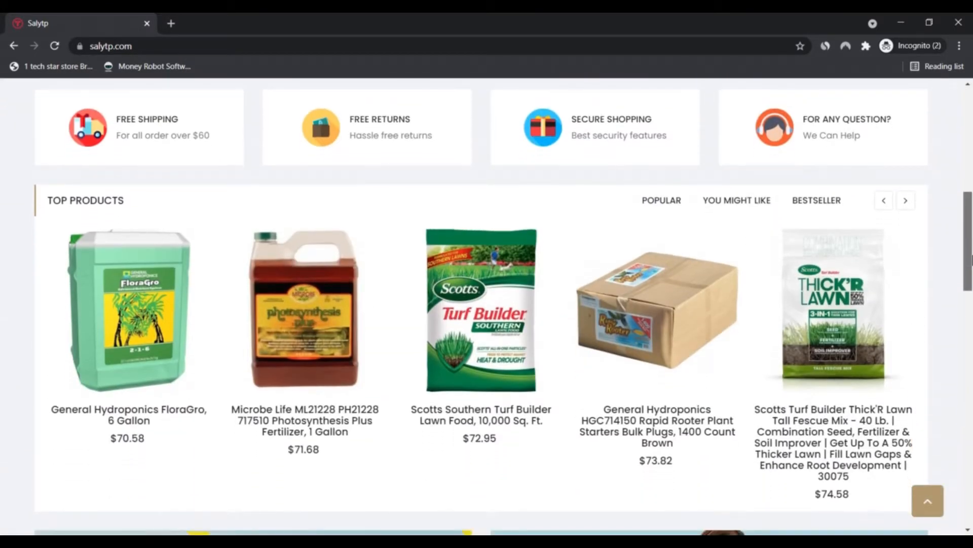
{"action": "scroll", "scroll_direction": "down", "scroll_amount": 3}
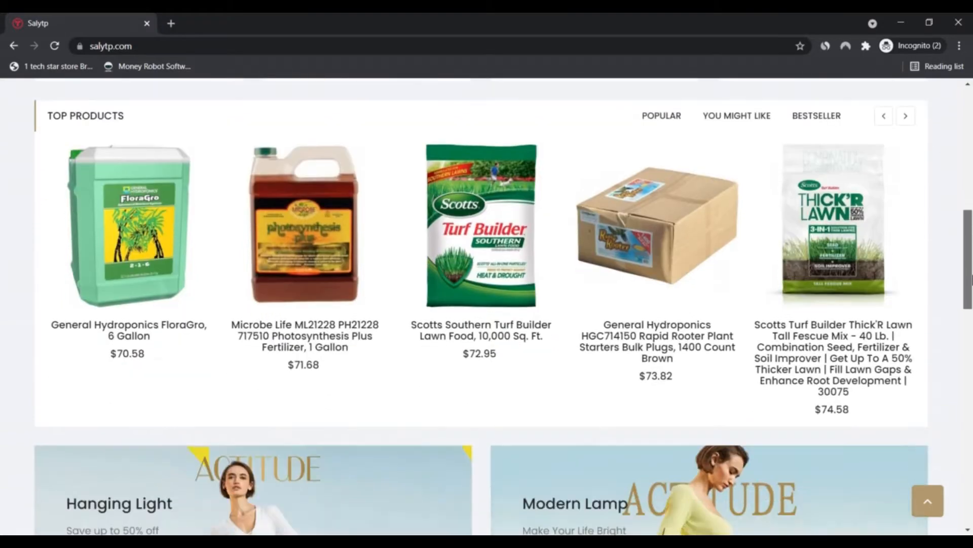
{"action": "scroll", "scroll_direction": "down", "scroll_amount": 3}
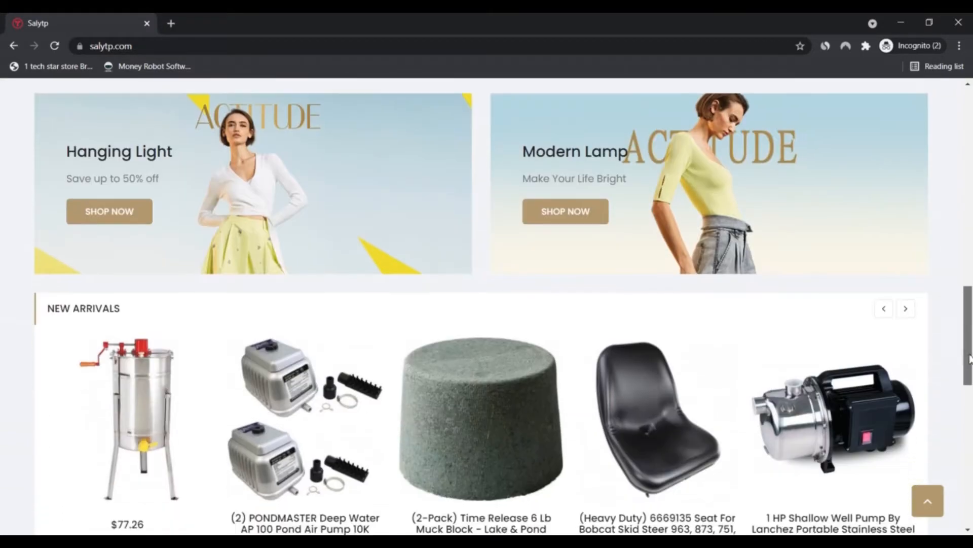
{"action": "scroll", "scroll_direction": "down", "scroll_amount": 3}
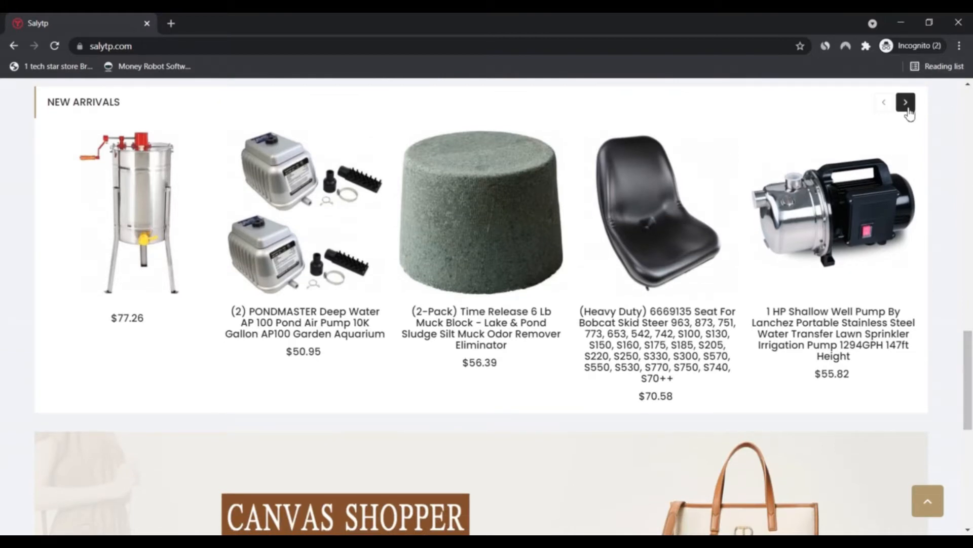
Advance the New Arrivals carousel to the dump cart, hydraulic jack kit and beehive kits
{"action": "left_click", "coordinate": [906, 102]}
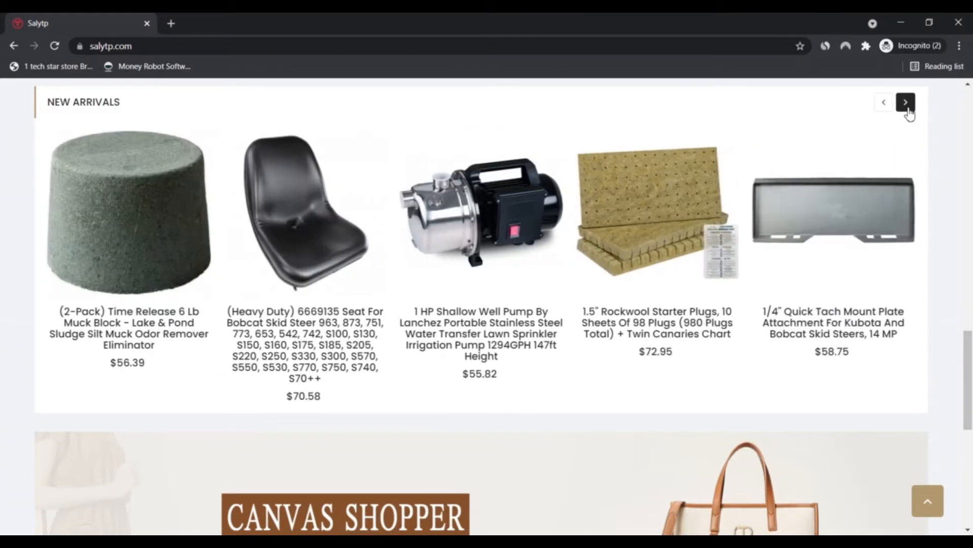
{"action": "left_click", "coordinate": [906, 102]}
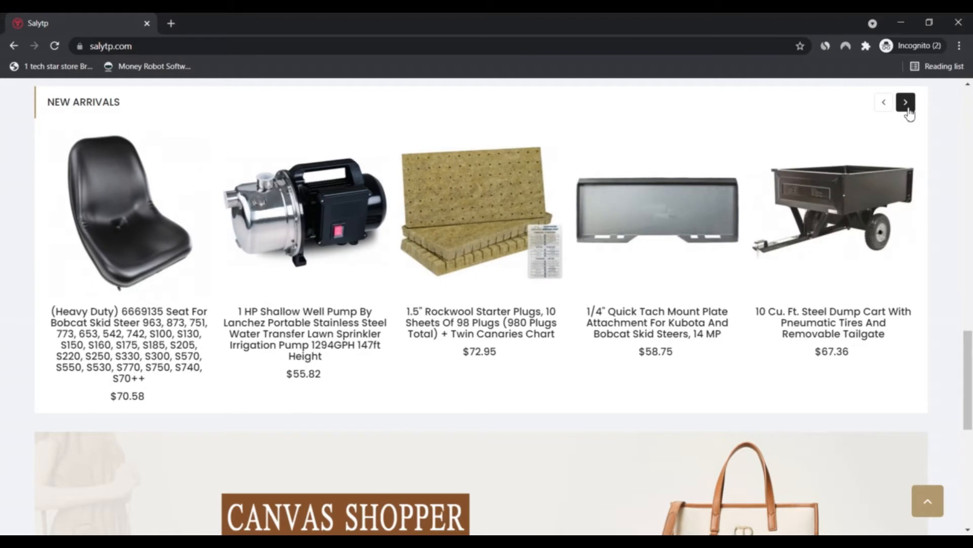
{"action": "left_click", "coordinate": [905, 101]}
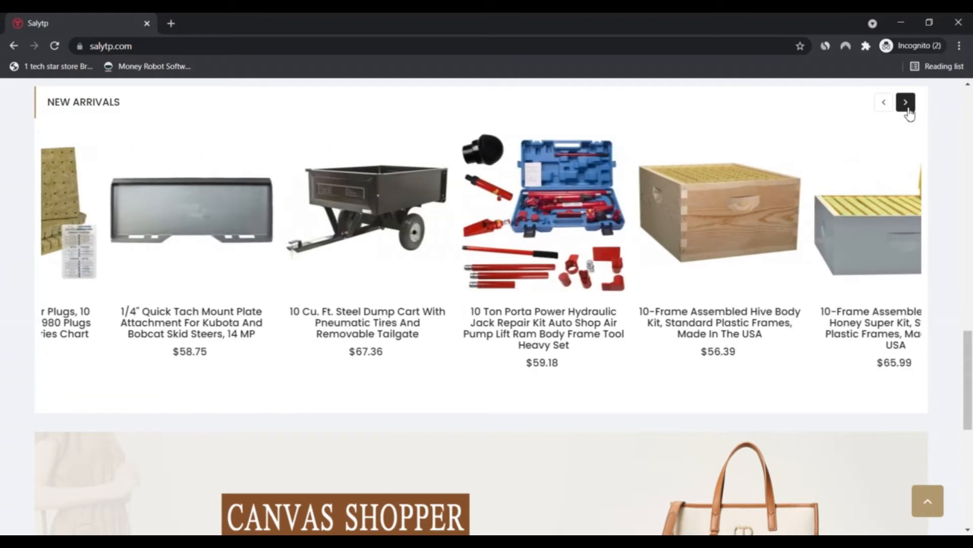
{"action": "left_click", "coordinate": [905, 101]}
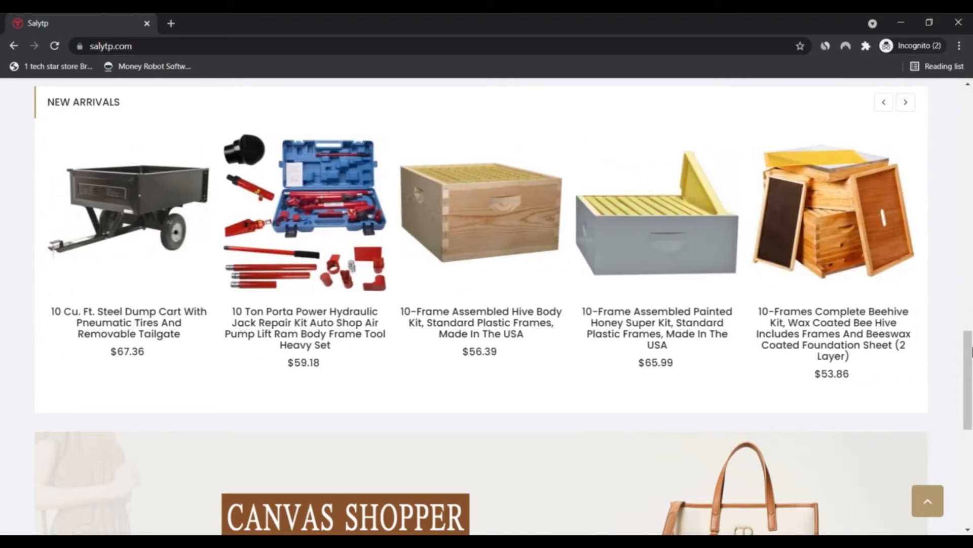
Scroll down to the footer links, then back up to the top banner
{"action": "scroll", "scroll_direction": "down", "scroll_amount": 3}
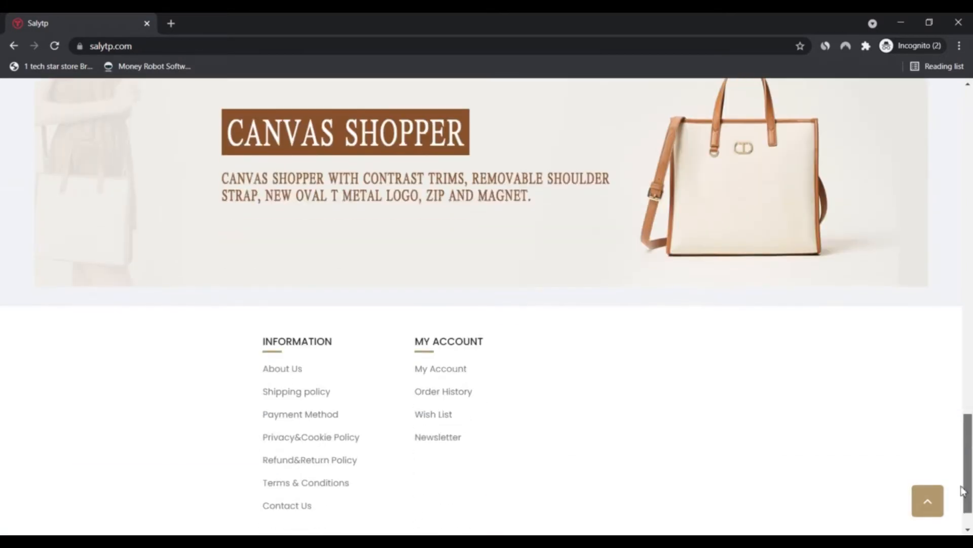
{"action": "scroll", "scroll_direction": "up", "scroll_amount": 3}
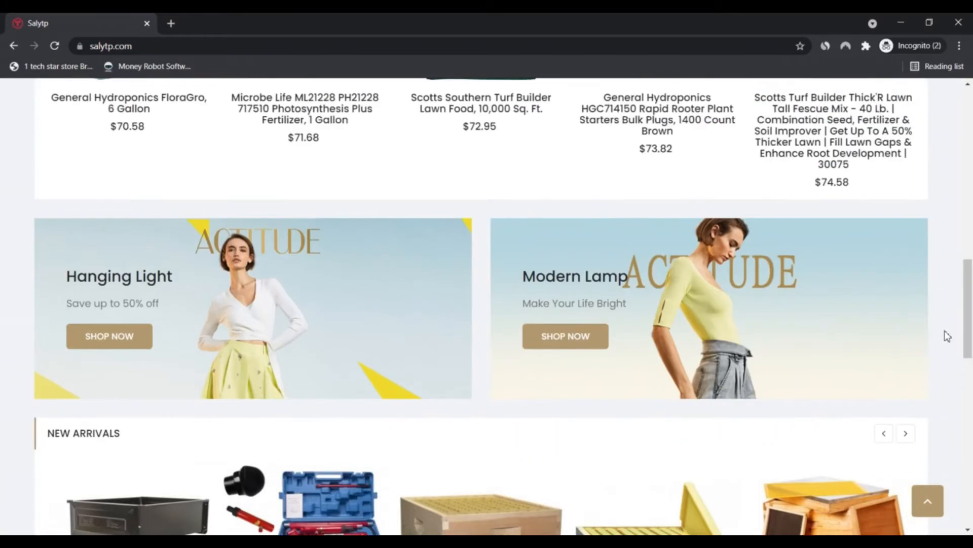
{"action": "scroll", "scroll_direction": "up", "scroll_amount": 3}
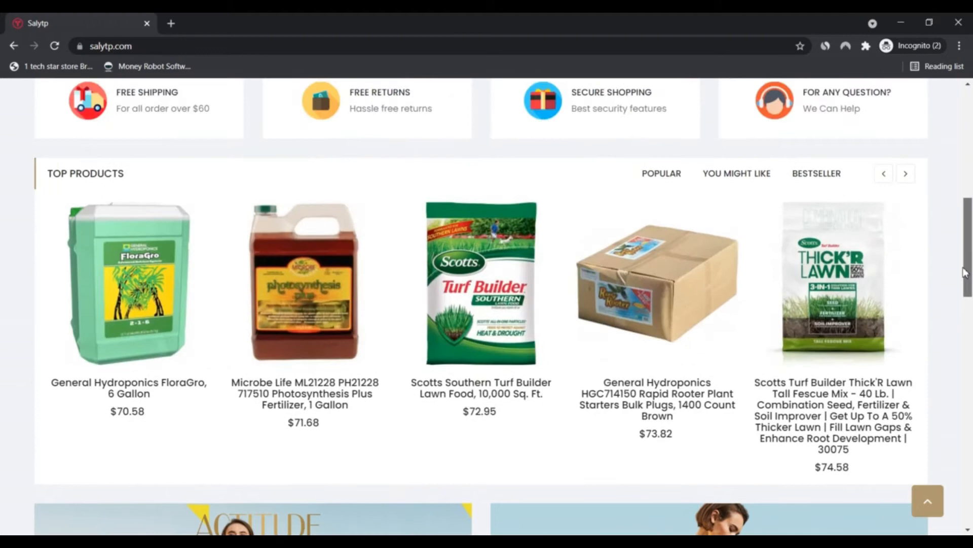
{"action": "scroll", "scroll_direction": "up", "scroll_amount": 3}
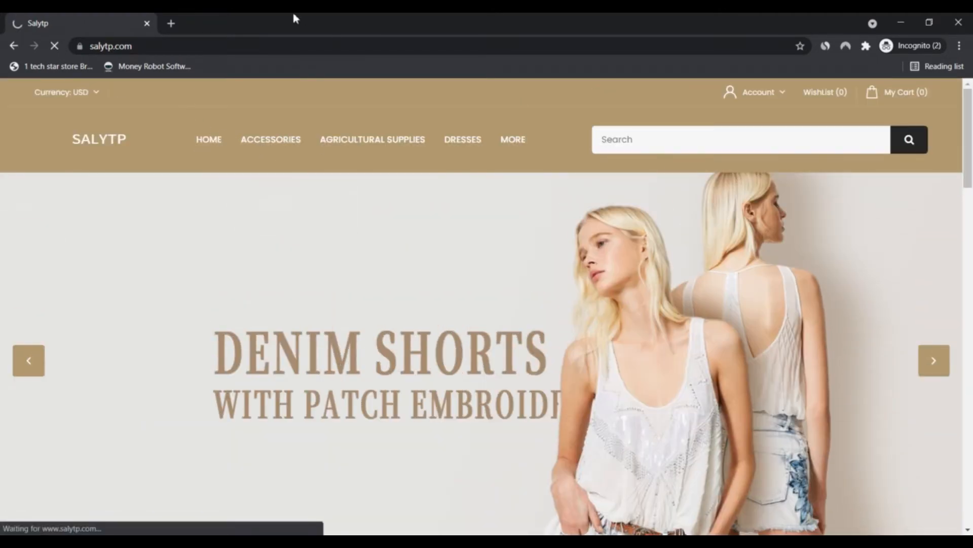
Open the Accessories category listing from the top navigation
{"action": "left_click", "coordinate": [269, 139]}
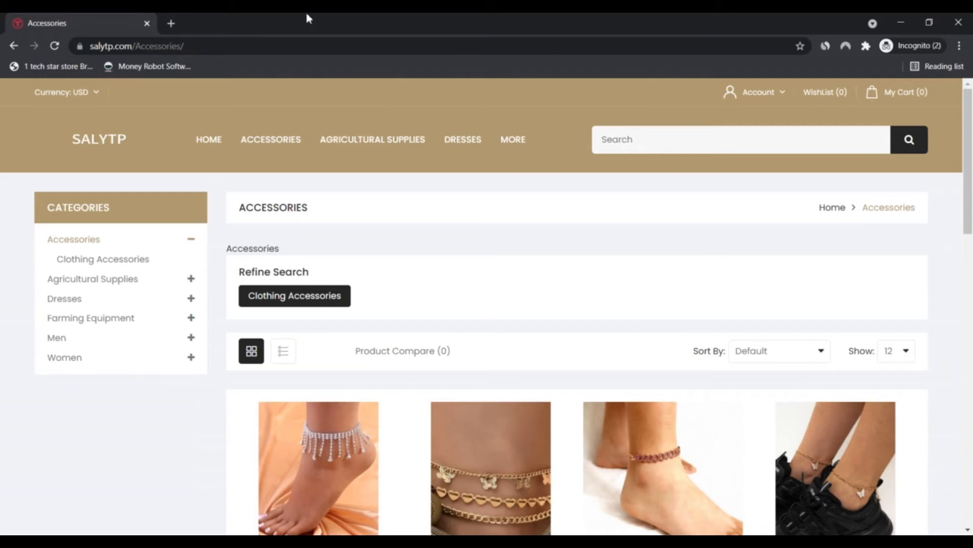
{"action": "mouse_move", "coordinate": [624, 210]}
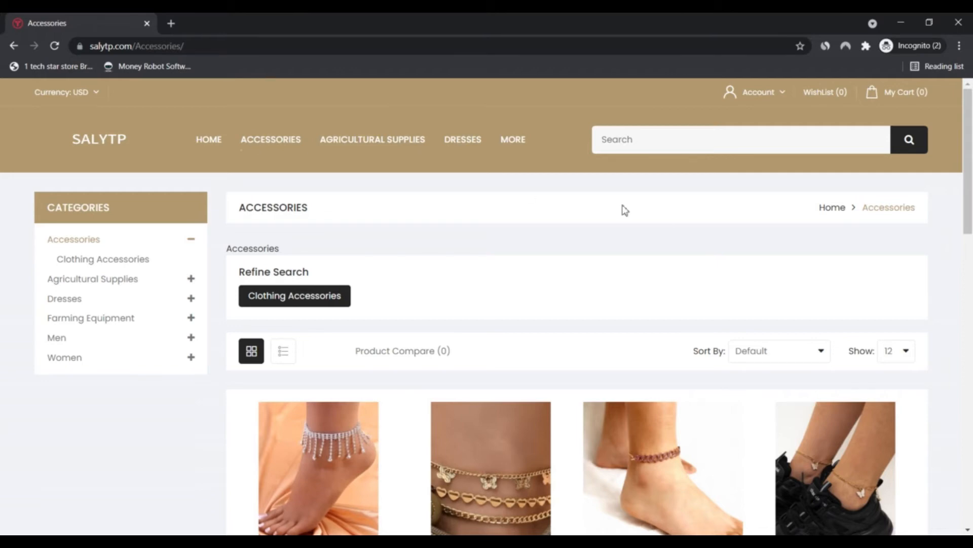
Scroll through the 17-item Accessories grid to the pagination and back up
{"action": "scroll", "scroll_direction": "down", "scroll_amount": 3}
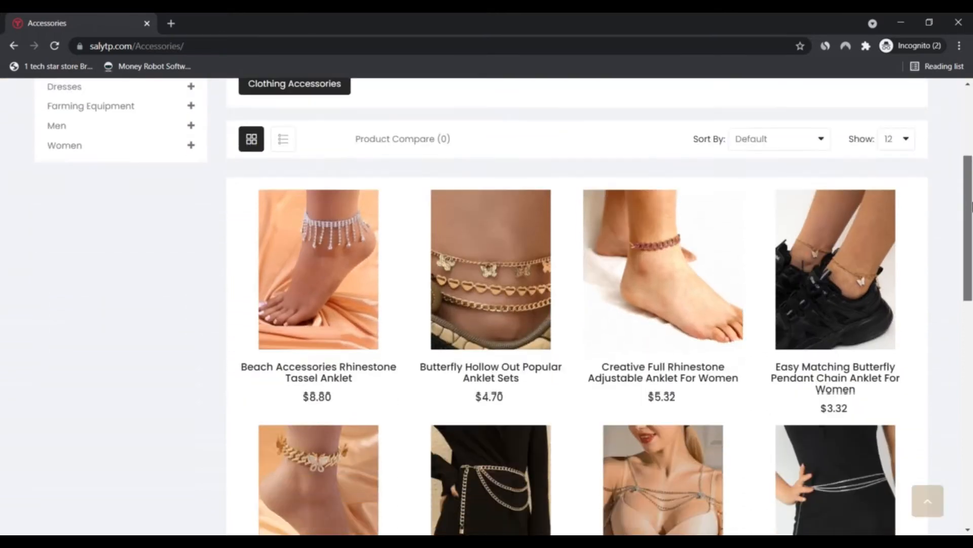
{"action": "scroll", "scroll_direction": "down", "scroll_amount": 3}
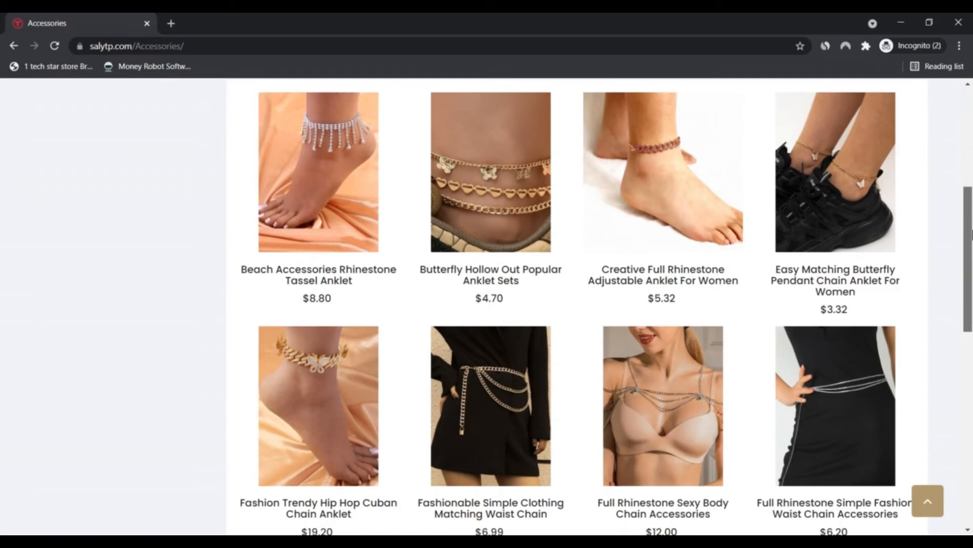
{"action": "scroll", "scroll_direction": "down", "scroll_amount": 3}
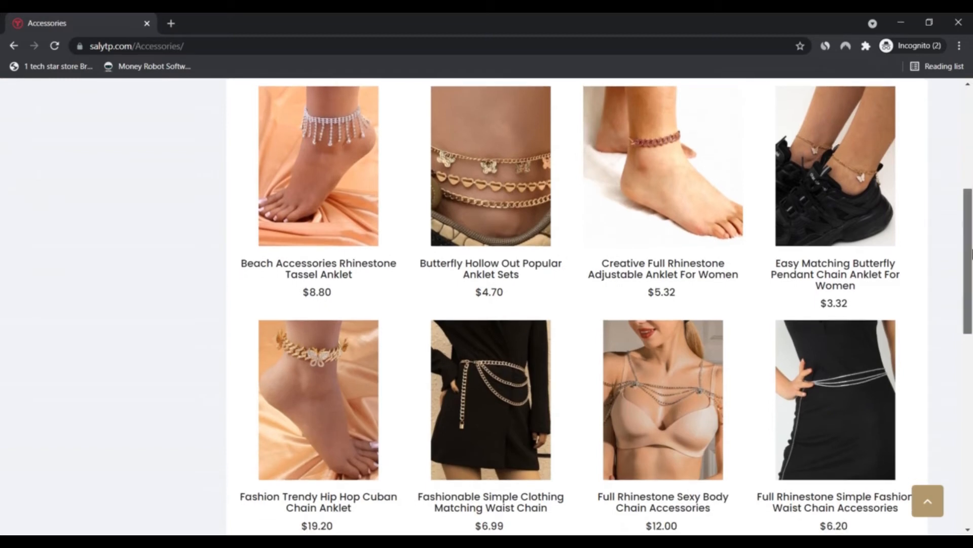
{"action": "scroll", "scroll_direction": "down", "scroll_amount": 3}
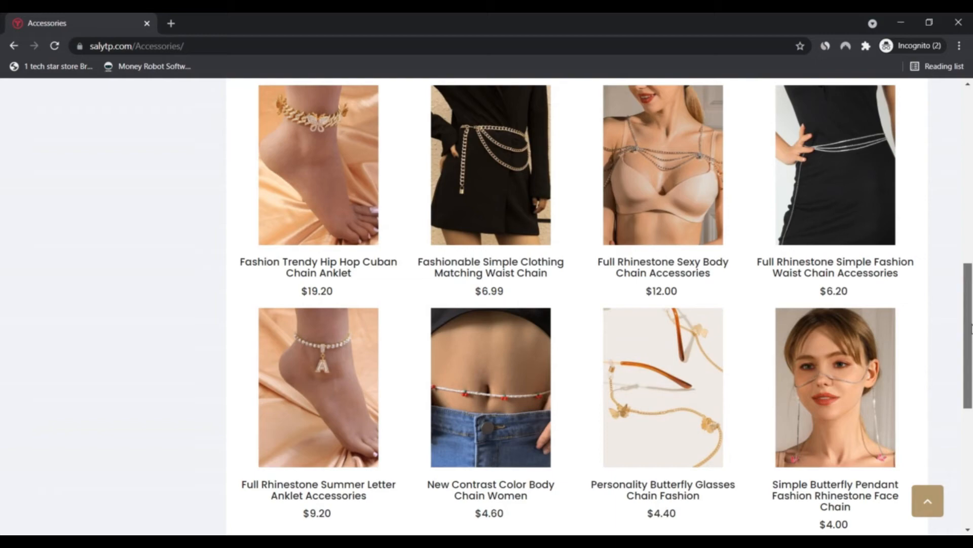
{"action": "scroll", "scroll_direction": "down", "scroll_amount": 3}
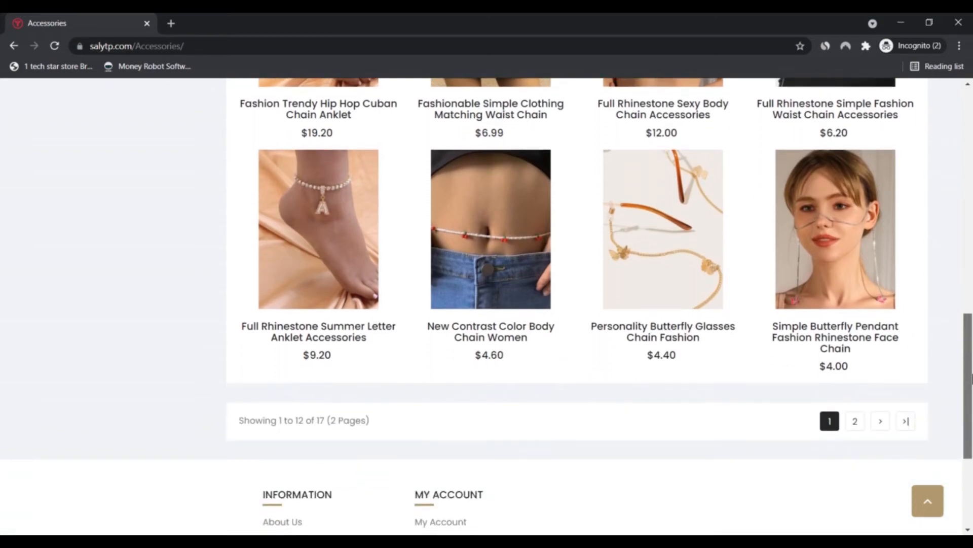
{"action": "scroll", "scroll_direction": "up", "scroll_amount": 3}
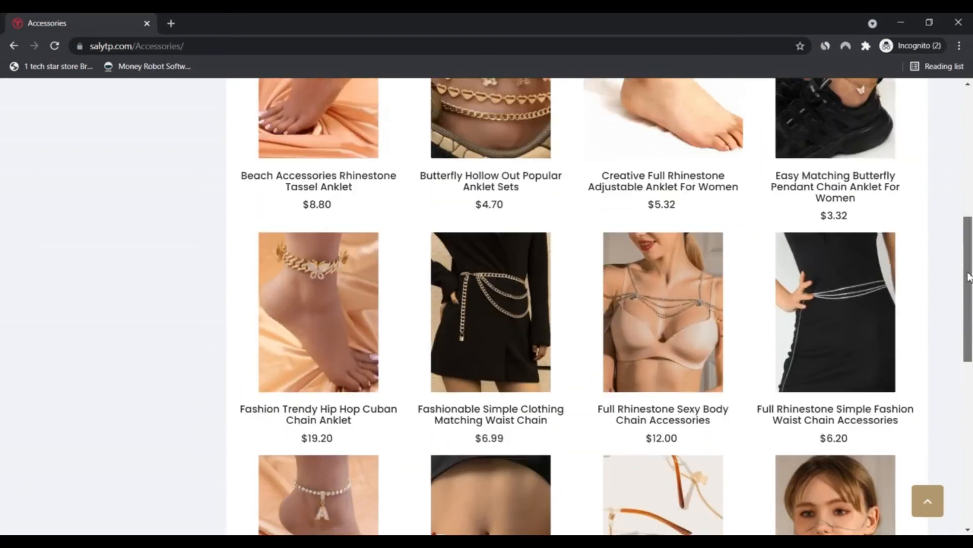
{"action": "scroll", "scroll_direction": "up", "scroll_amount": 3}
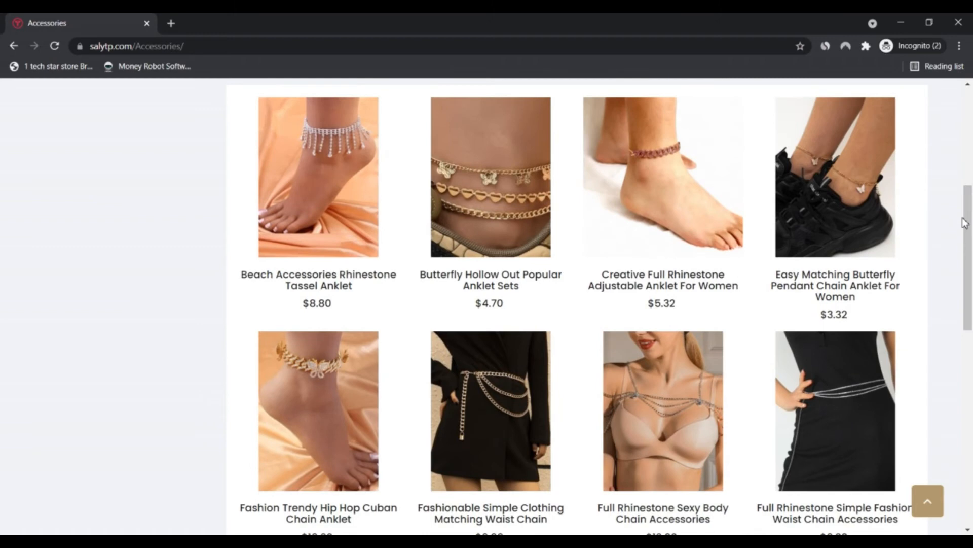
{"action": "scroll", "scroll_direction": "up", "scroll_amount": 3}
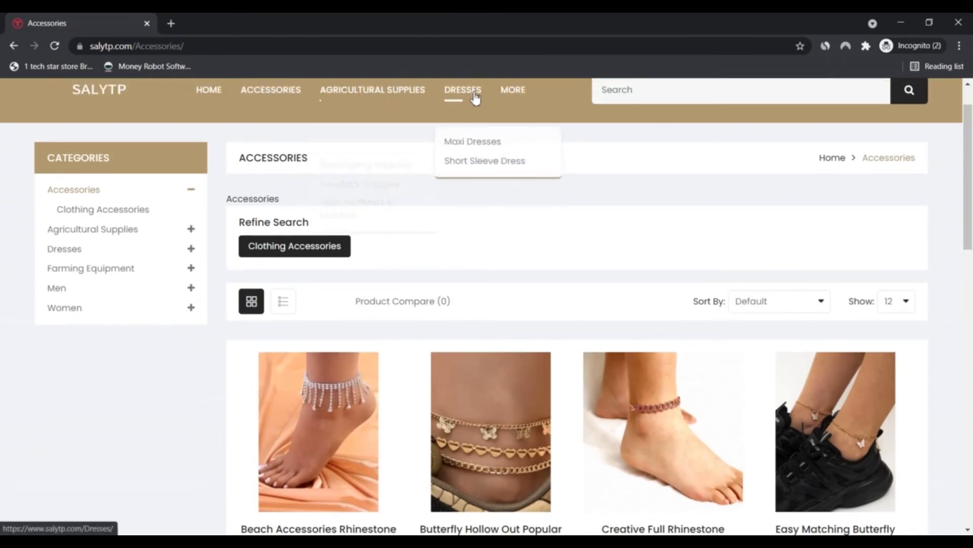
Open the Dresses category listing from the navigation bar
{"action": "left_click", "coordinate": [463, 89]}
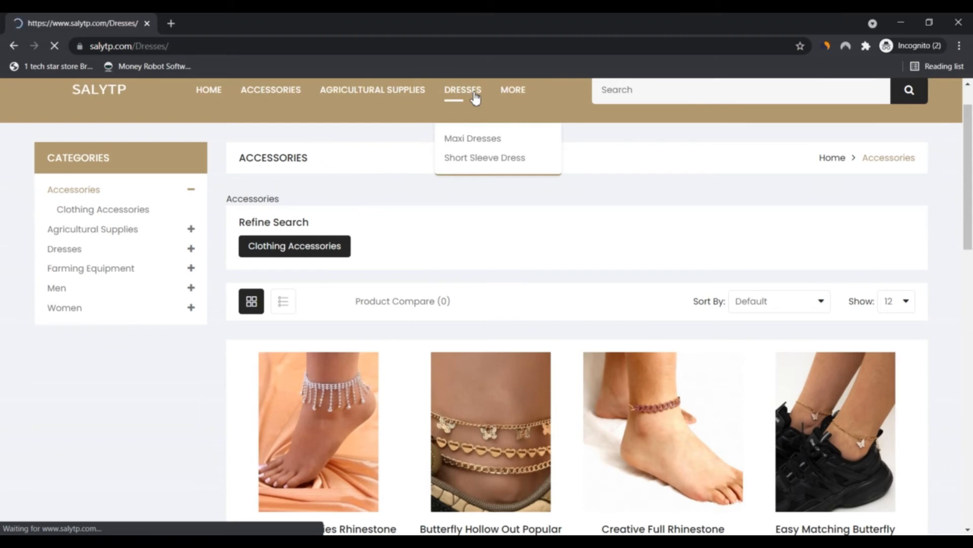
{"action": "left_click", "coordinate": [463, 89]}
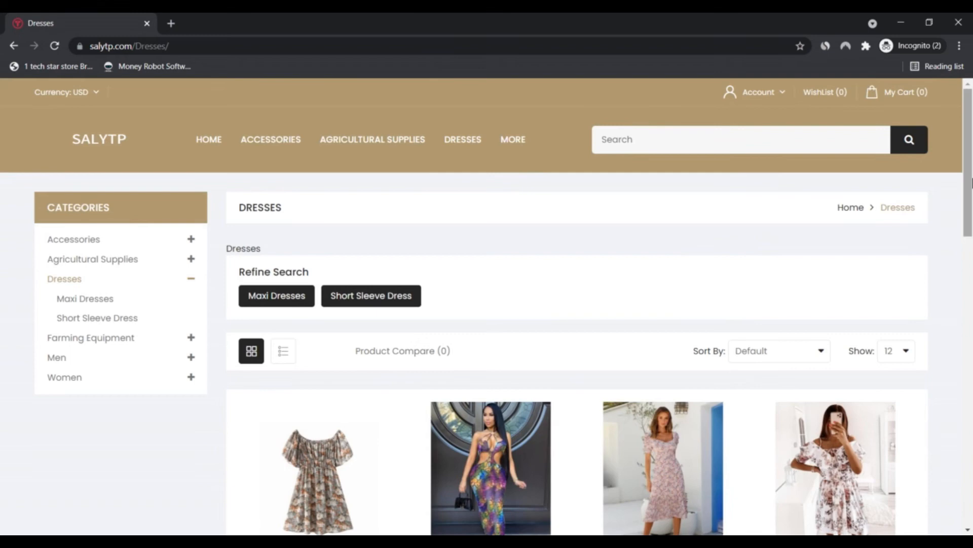
Scroll through the first 12 of 32 dresses and go to page 2
{"action": "scroll", "scroll_direction": "down", "scroll_amount": 3}
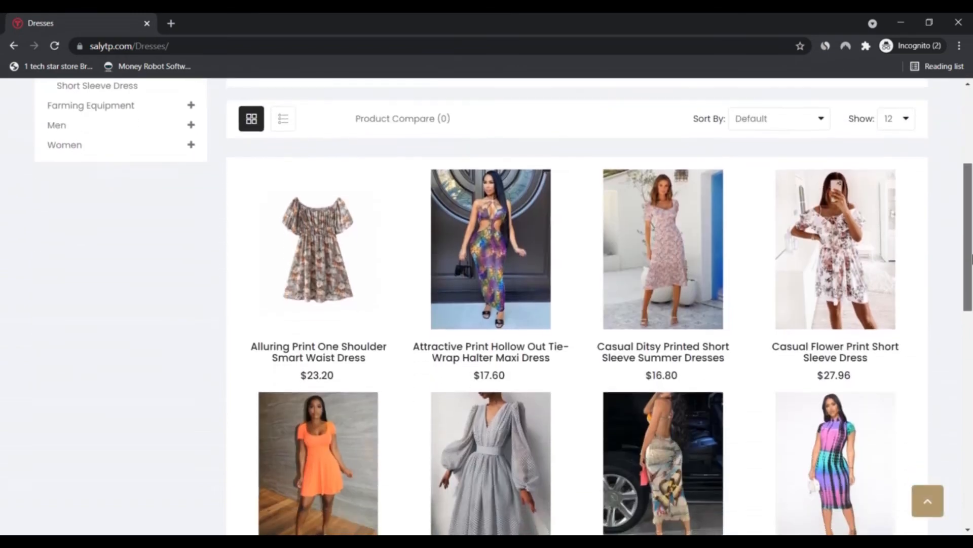
{"action": "scroll", "scroll_direction": "down", "scroll_amount": 3}
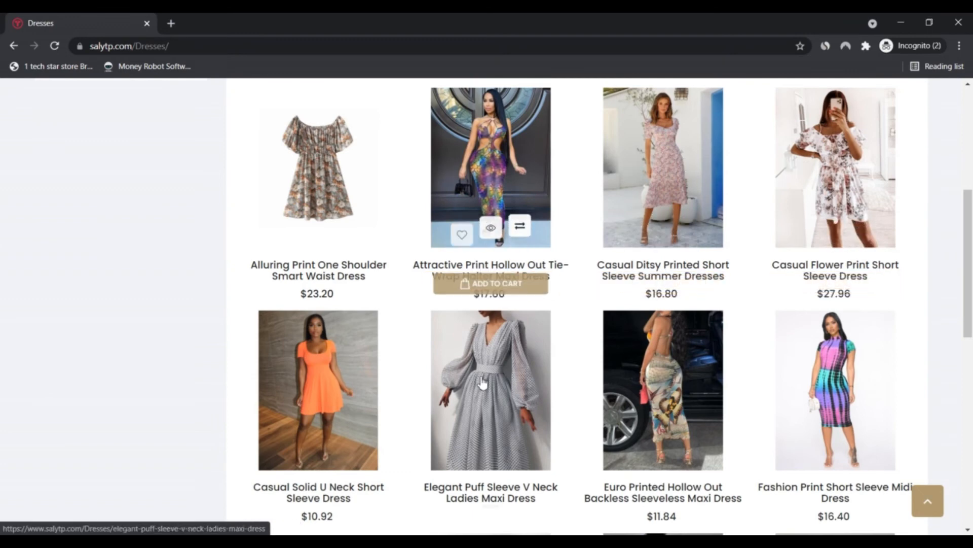
{"action": "mouse_move", "coordinate": [375, 396]}
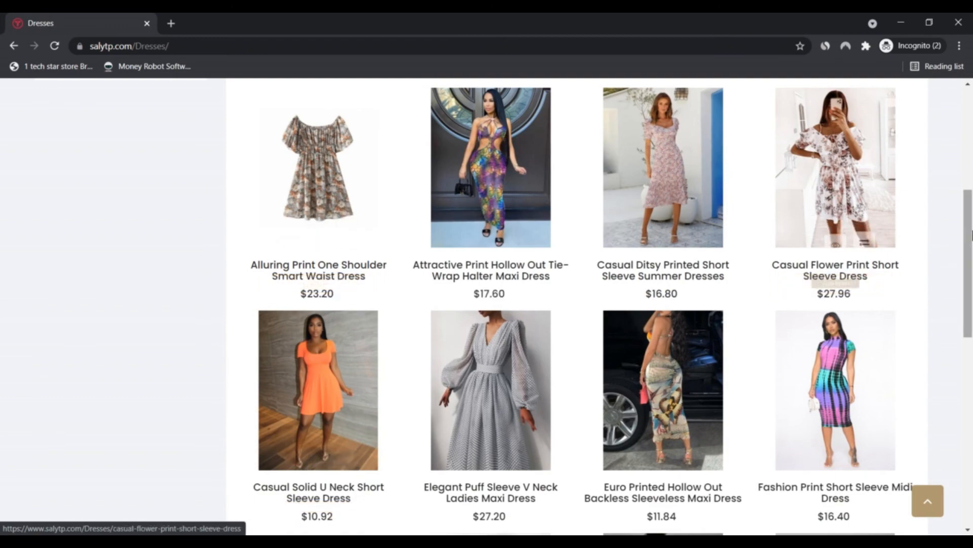
{"action": "scroll", "scroll_direction": "down", "scroll_amount": 3}
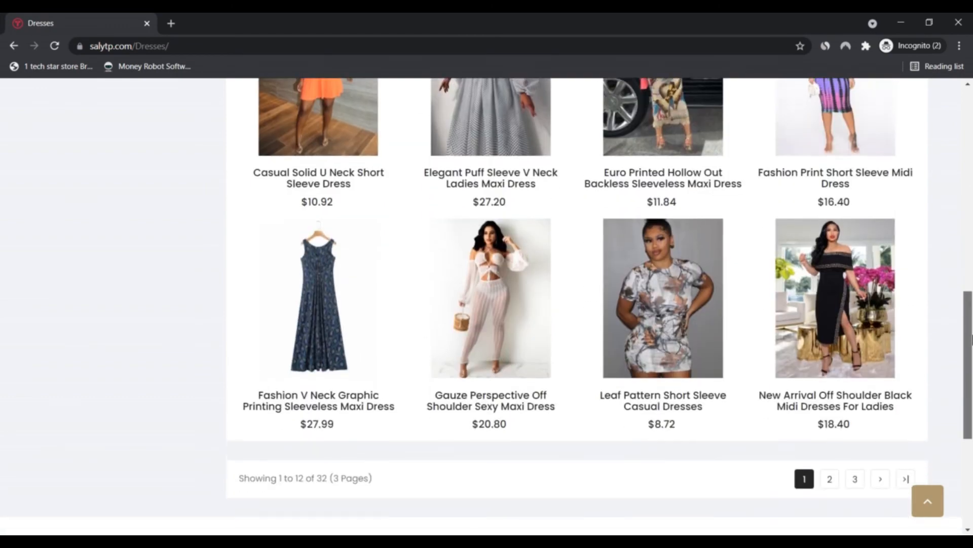
{"action": "scroll", "scroll_direction": "down", "scroll_amount": 3}
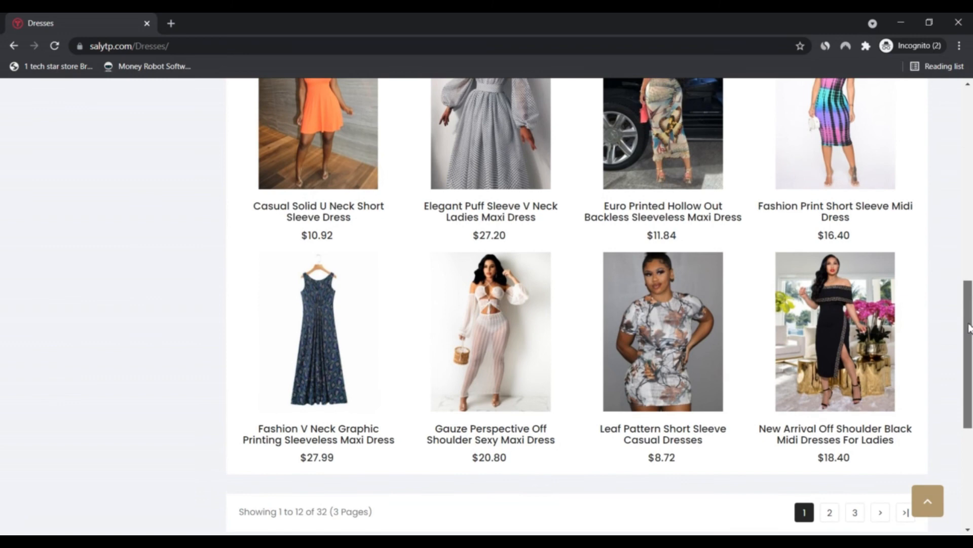
{"action": "left_click", "coordinate": [830, 512]}
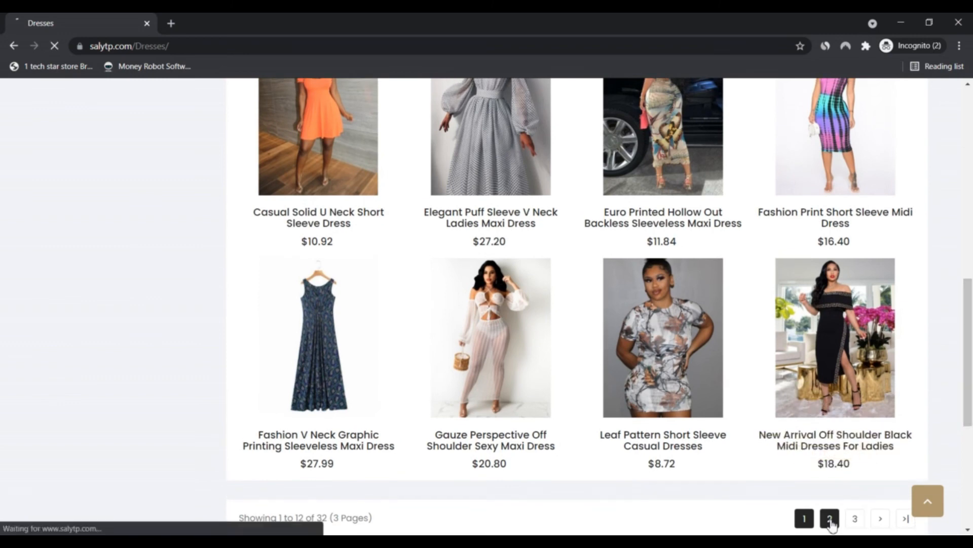